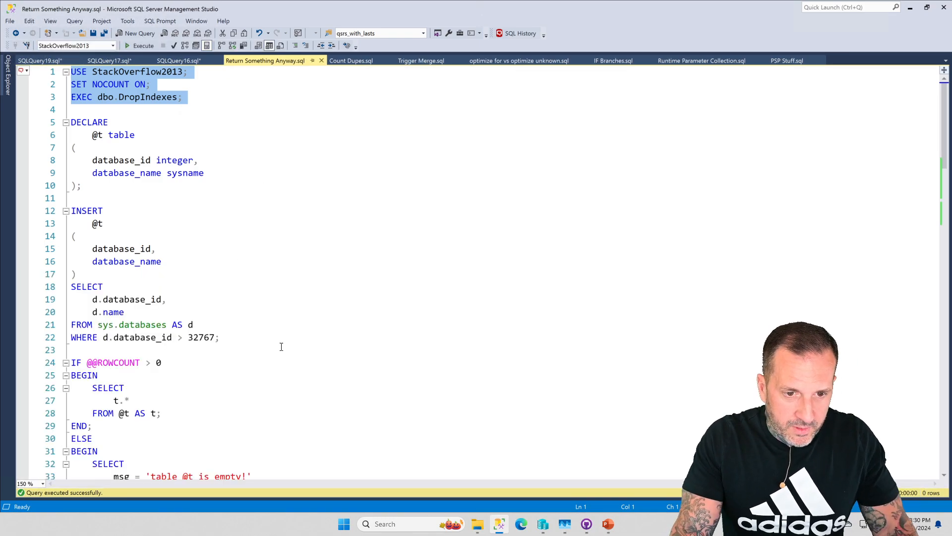
Step: Execute the table-variable method so it returns the 'table @t is empty!' row
scroll("down", 3)
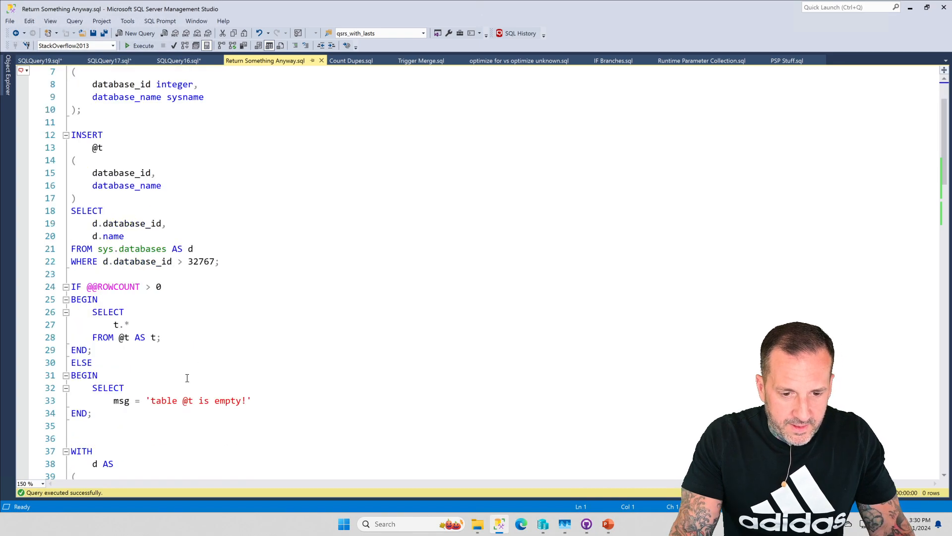
key("ctrl+a")
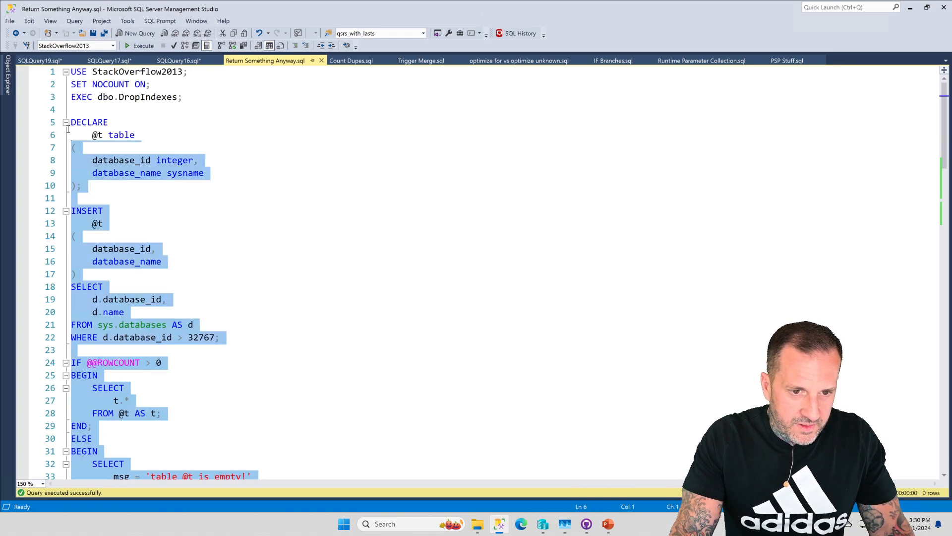
left_click(143, 45)
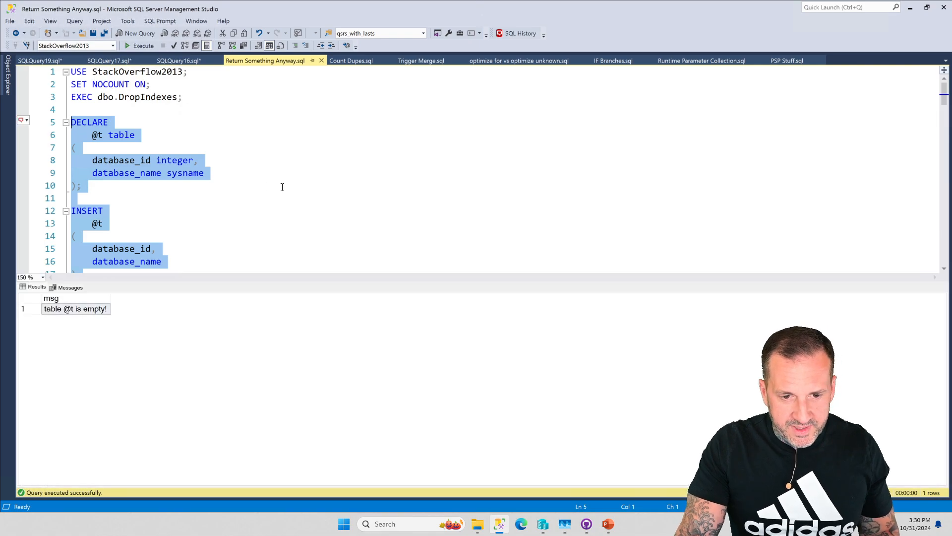
scroll("down", 3)
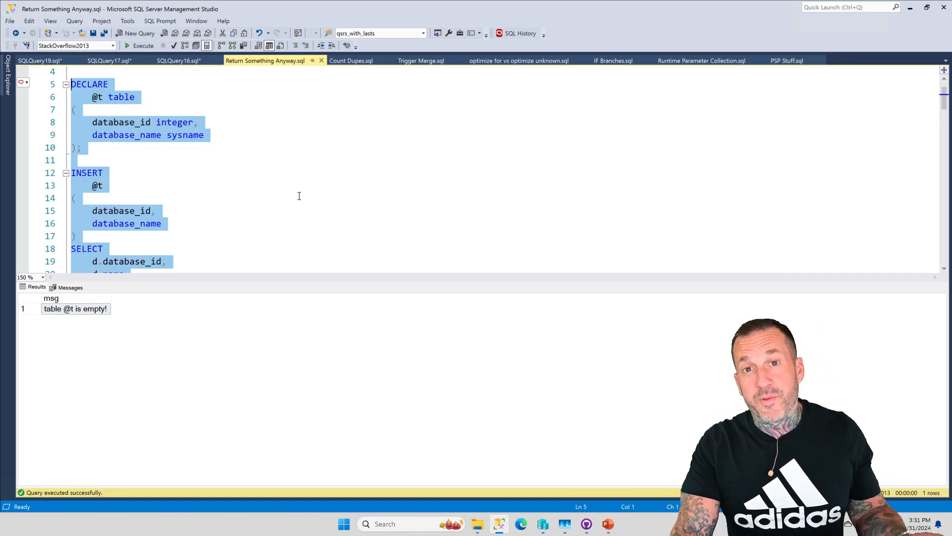
scroll("down", 3)
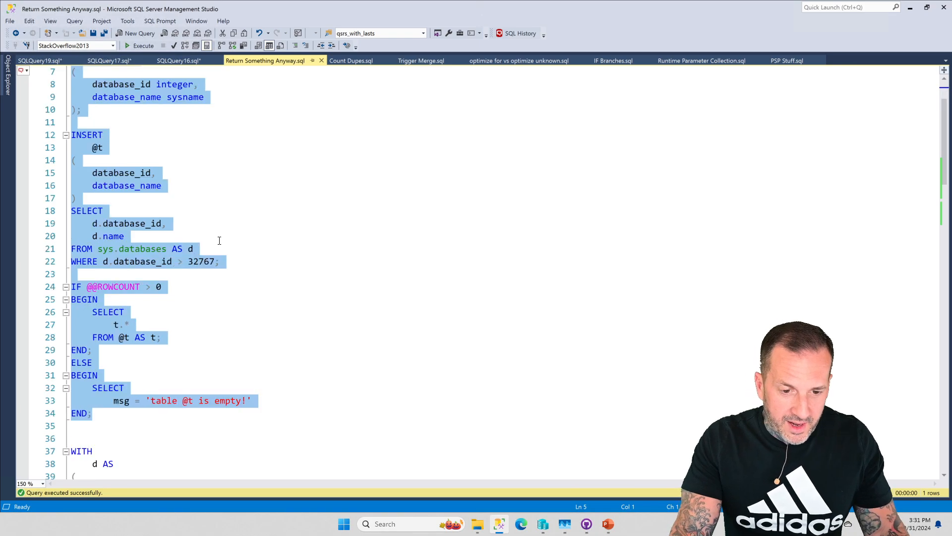
scroll("down", 3)
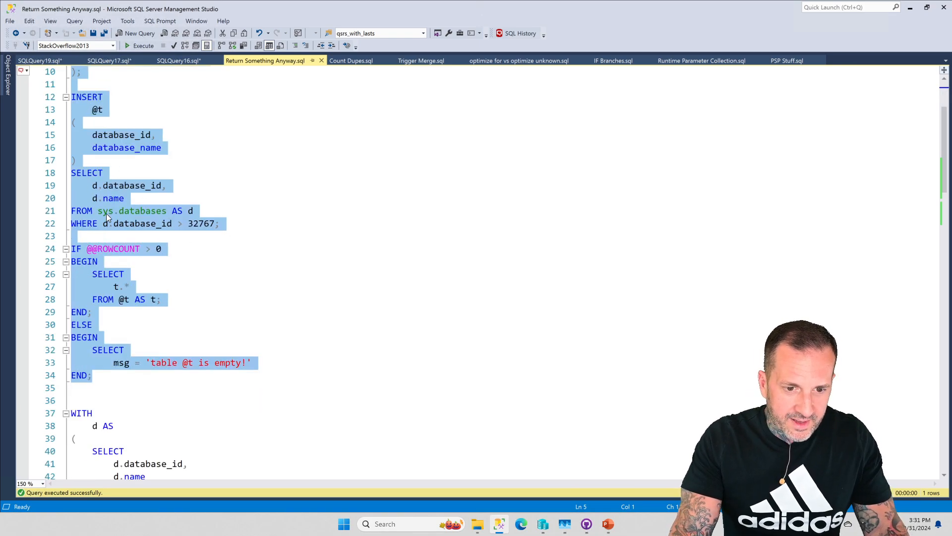
scroll("down", 3)
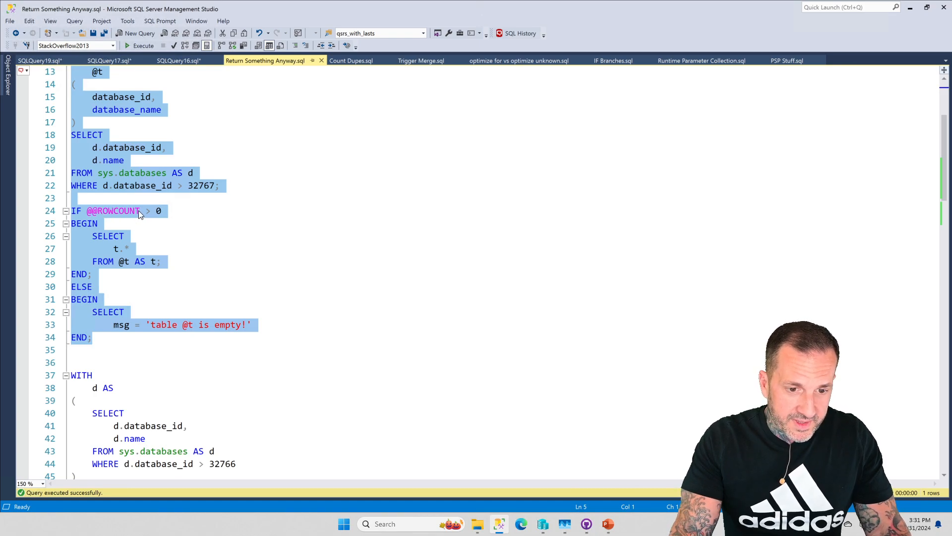
mouse_move(103, 261)
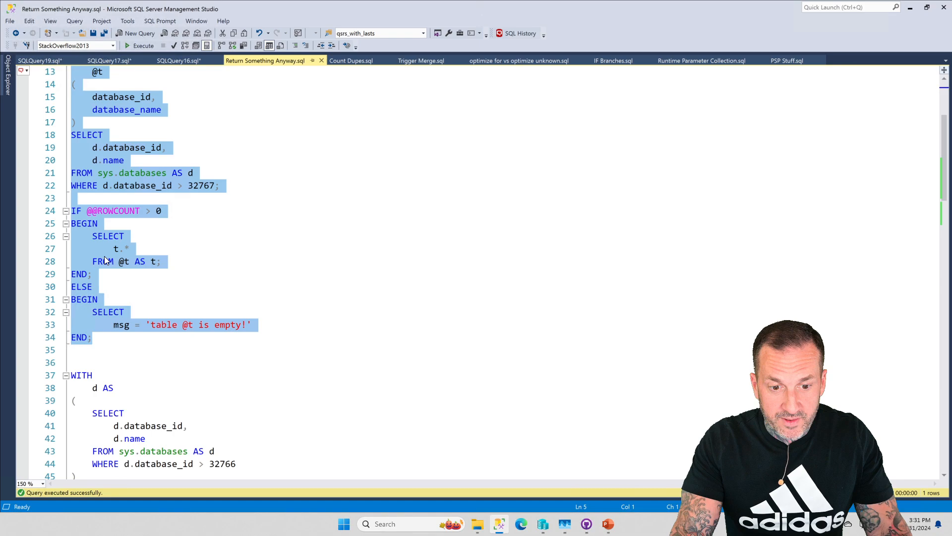
scroll("down", 3)
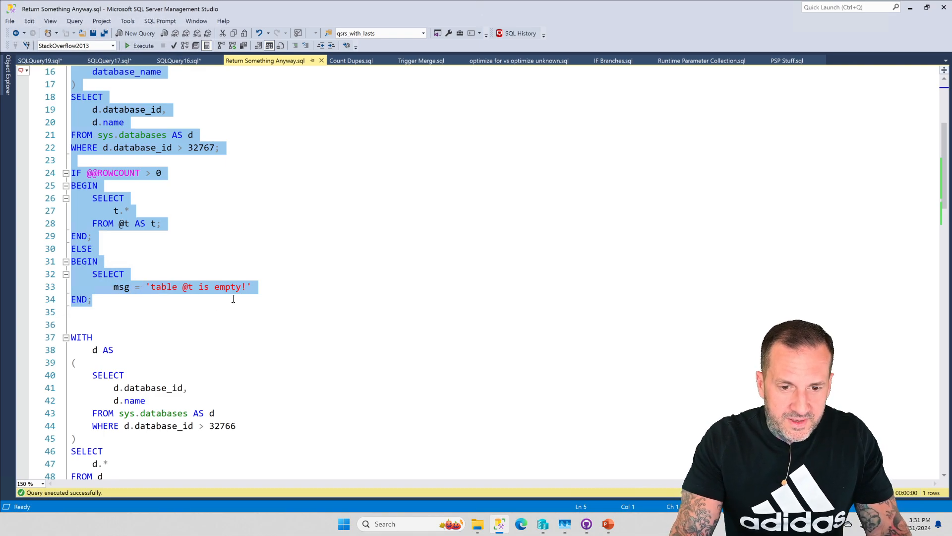
mouse_move(139, 291)
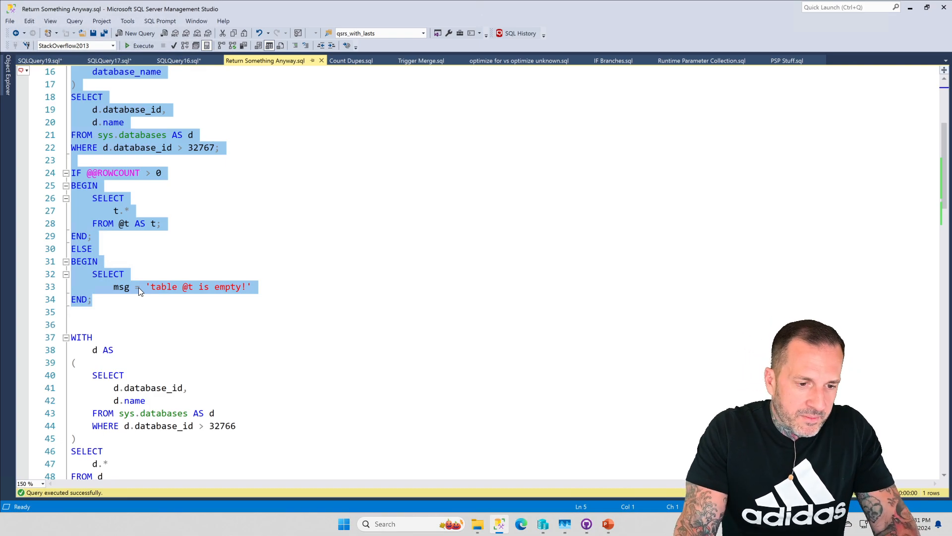
mouse_move(296, 321)
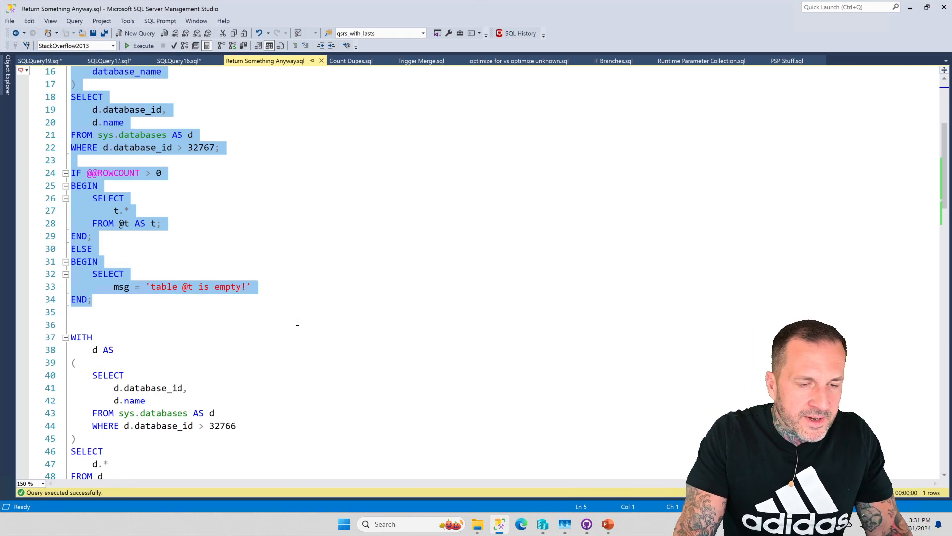
mouse_move(244, 308)
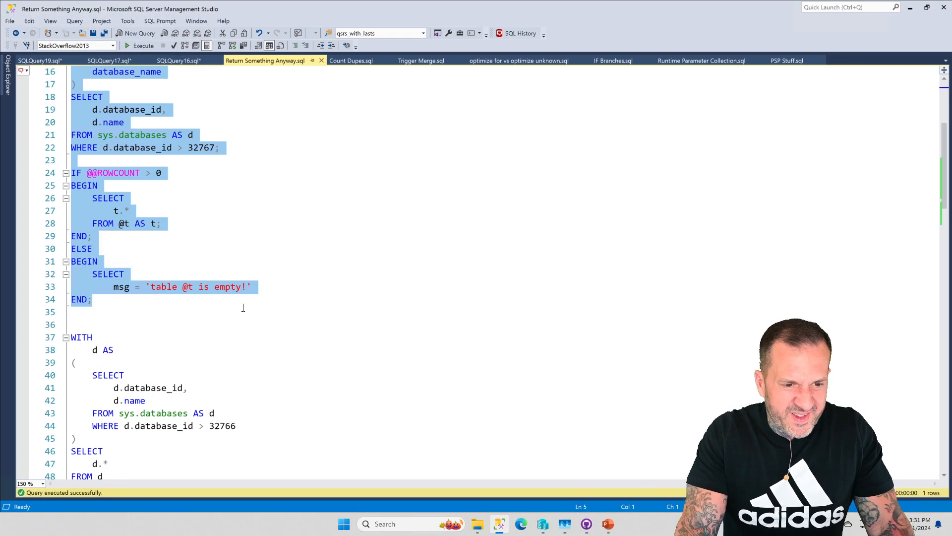
scroll("down", 3)
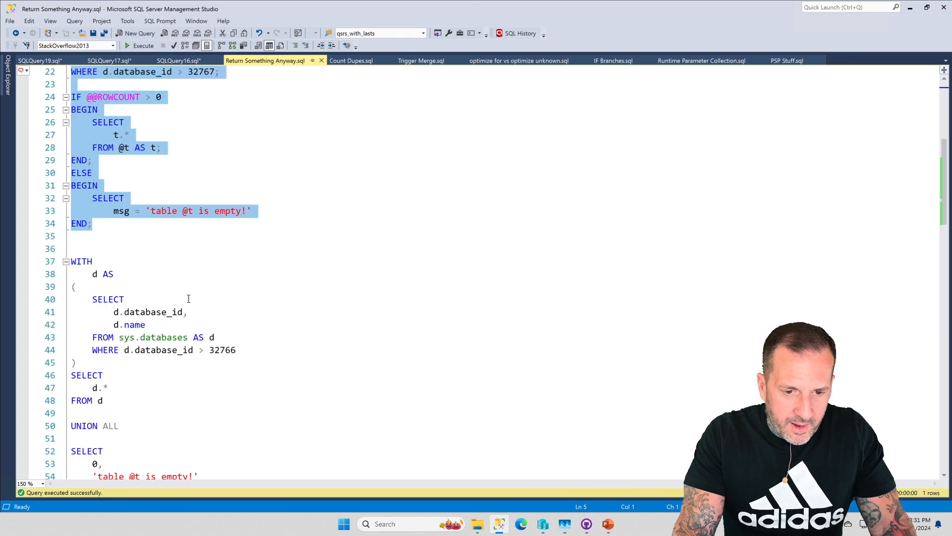
mouse_move(208, 318)
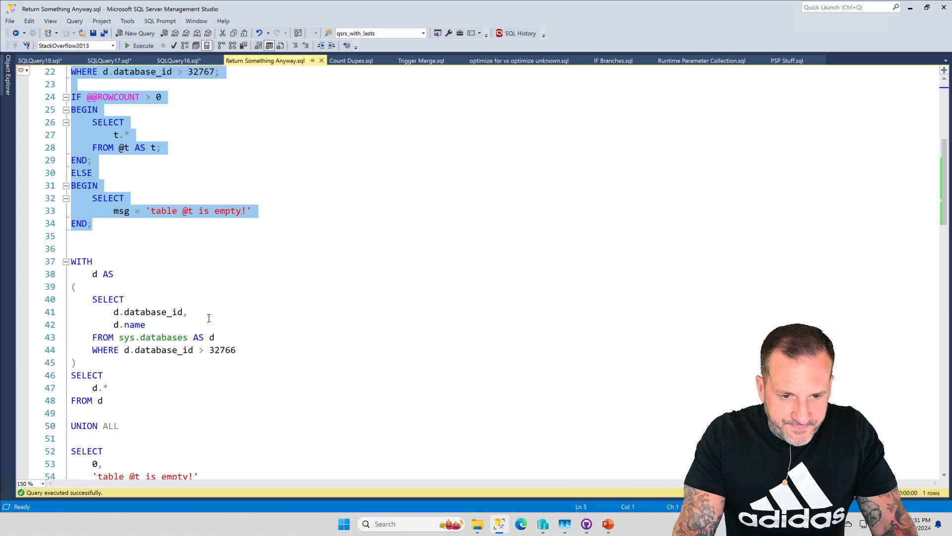
scroll("down", 3)
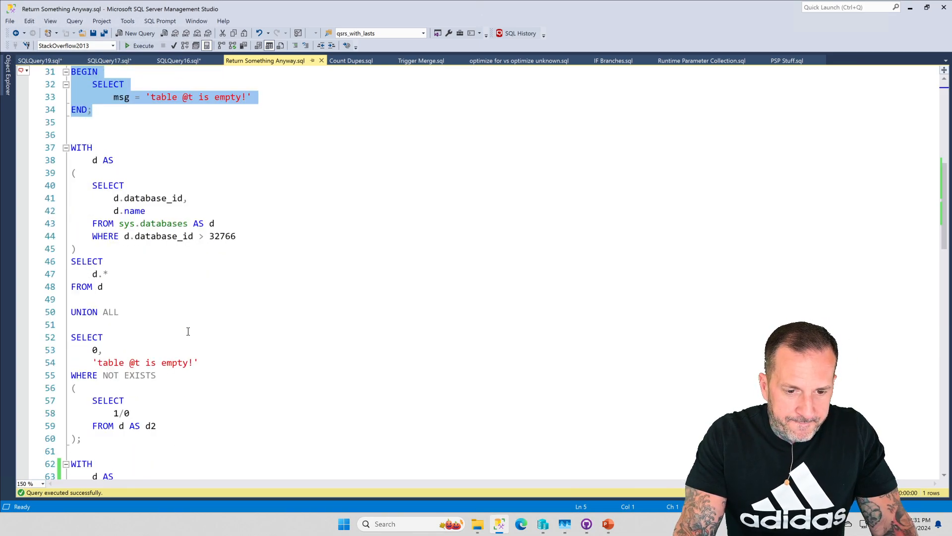
scroll("up", 3)
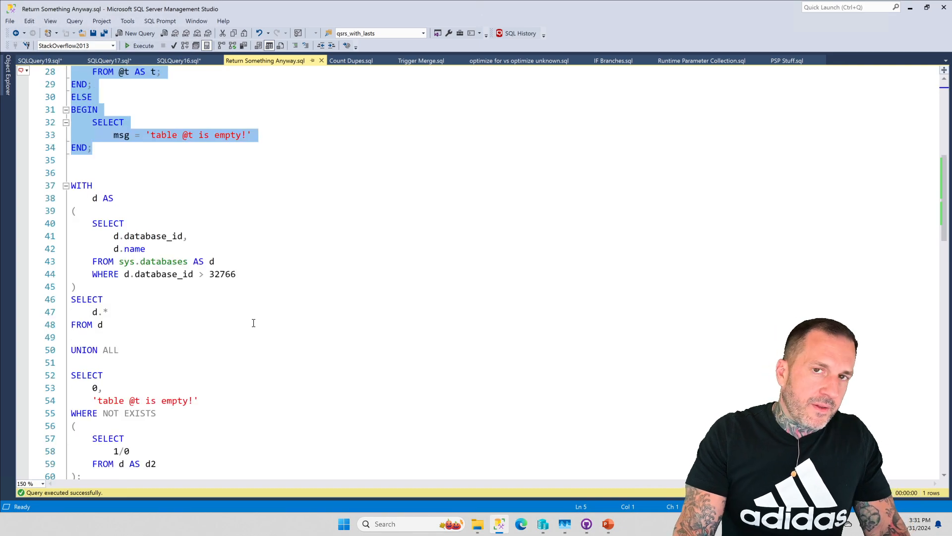
scroll("down", 3)
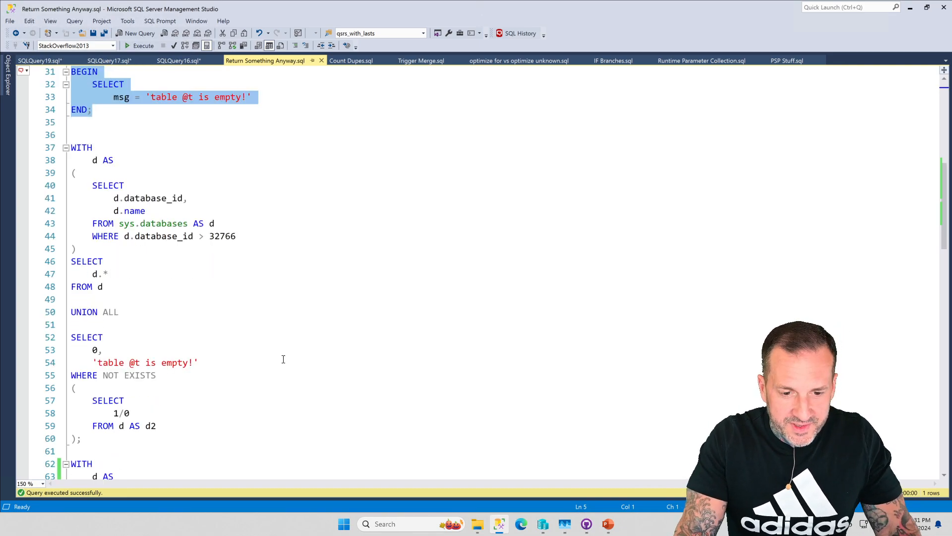
mouse_move(173, 338)
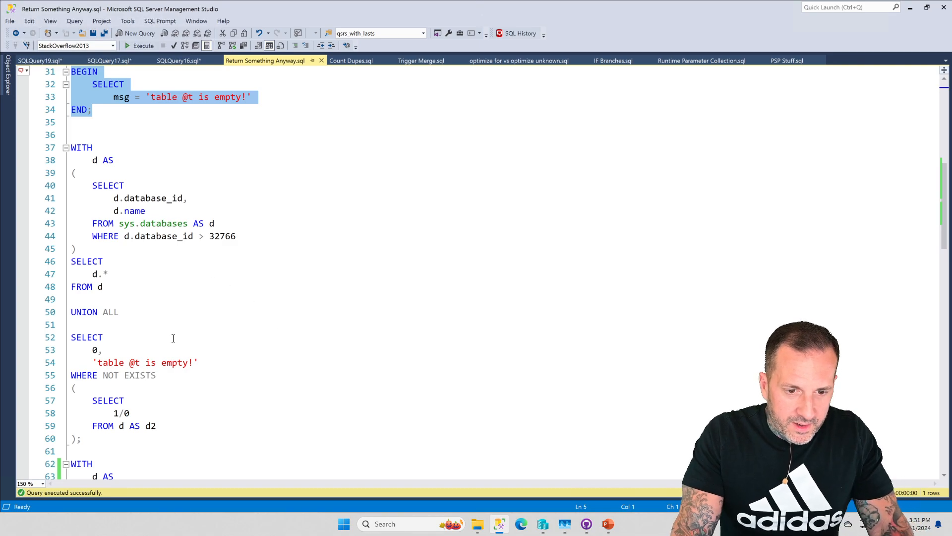
left_click(81, 438)
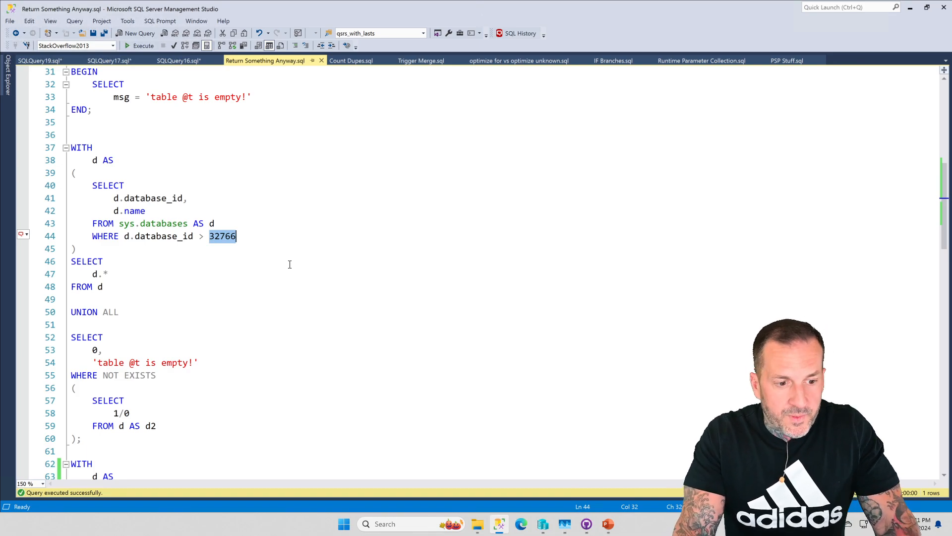
mouse_move(113, 285)
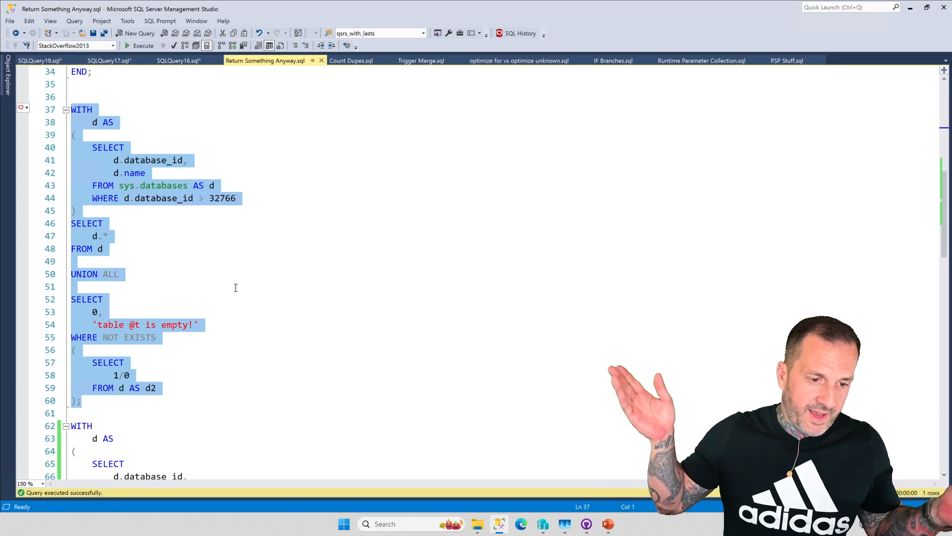
mouse_move(221, 280)
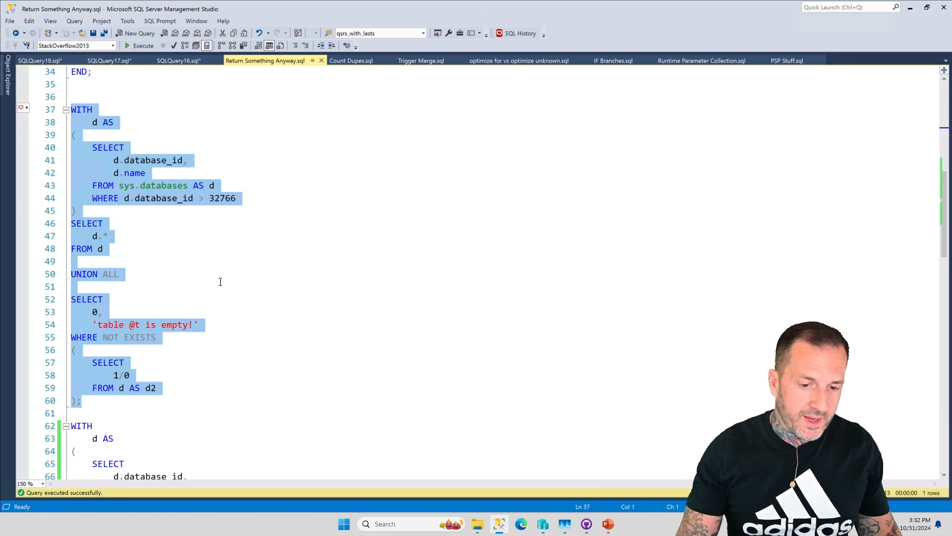
Step: Execute the UNION ALL query filtering database_id > 1, returning 8 rows
scroll("down", 3)
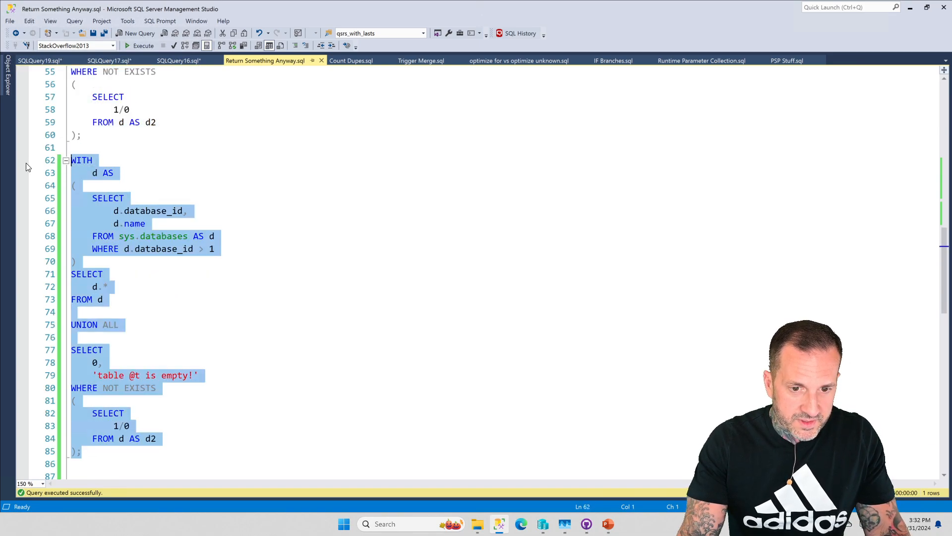
left_click(143, 45)
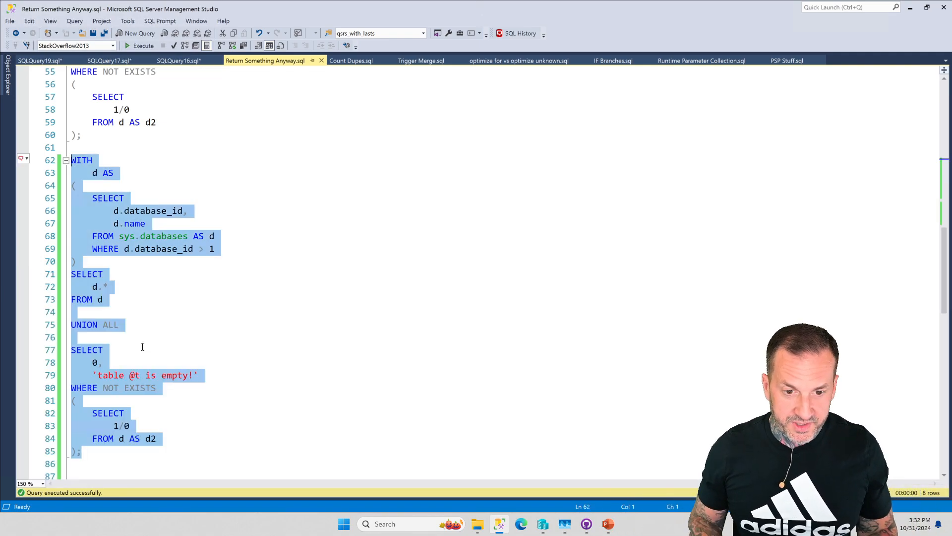
mouse_move(280, 345)
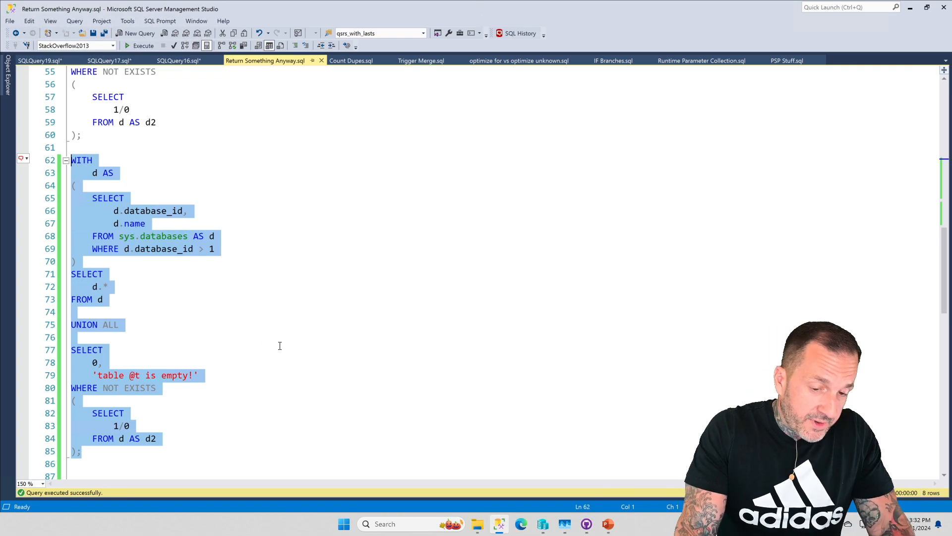
scroll("down", 3)
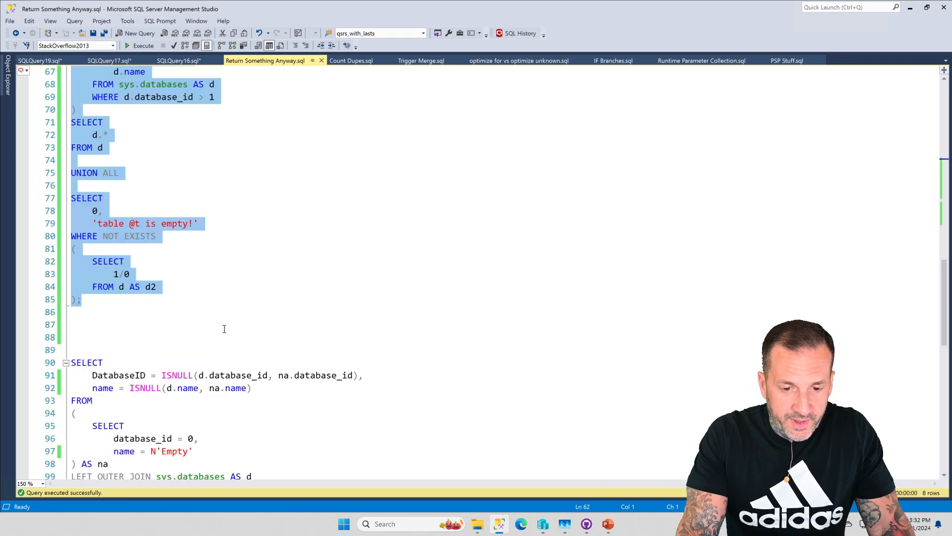
Step: Execute the ISNULL/LEFT OUTER JOIN query on database_id > 32766, returning a single row
scroll("down", 3)
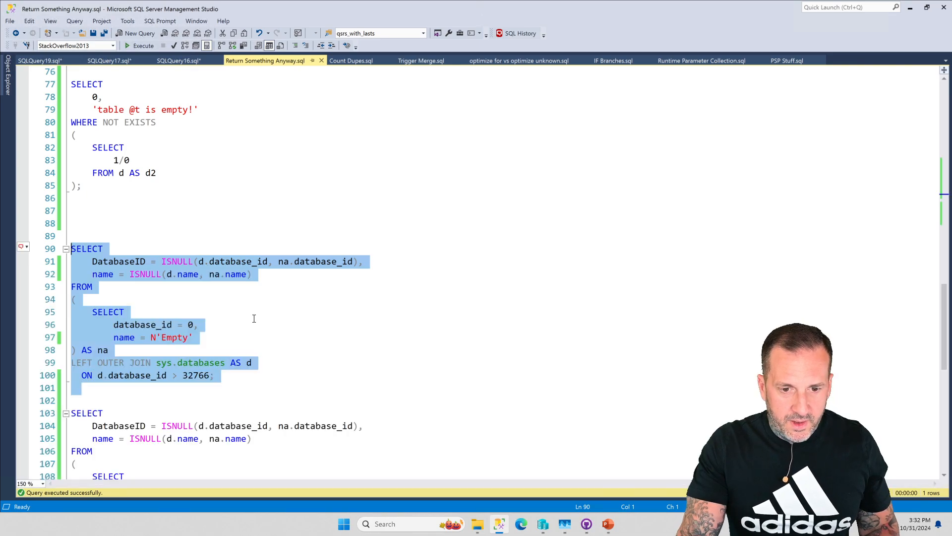
left_click(199, 324)
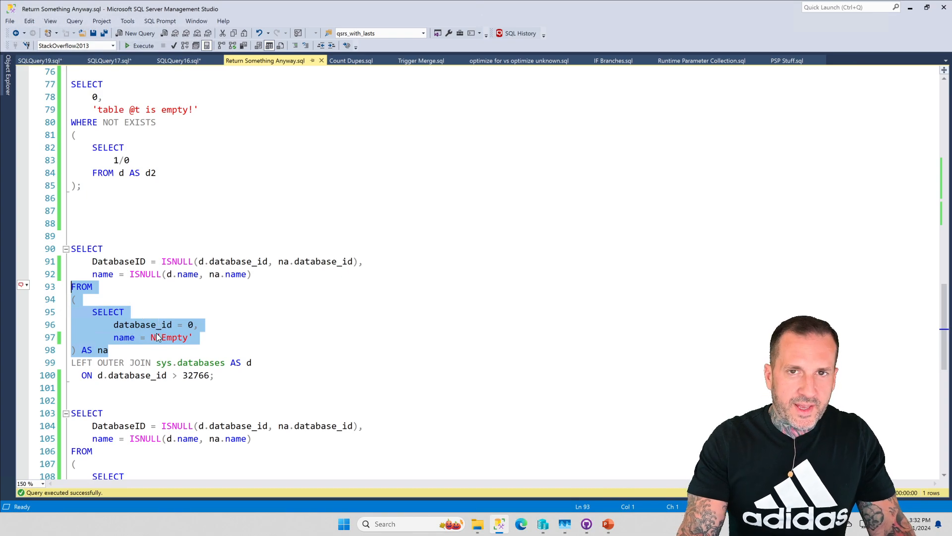
mouse_move(160, 354)
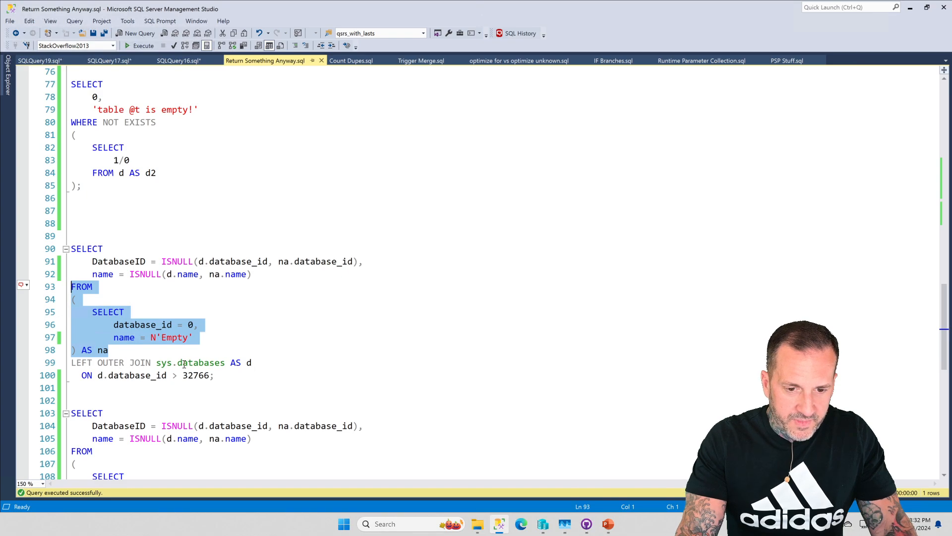
left_click(216, 375)
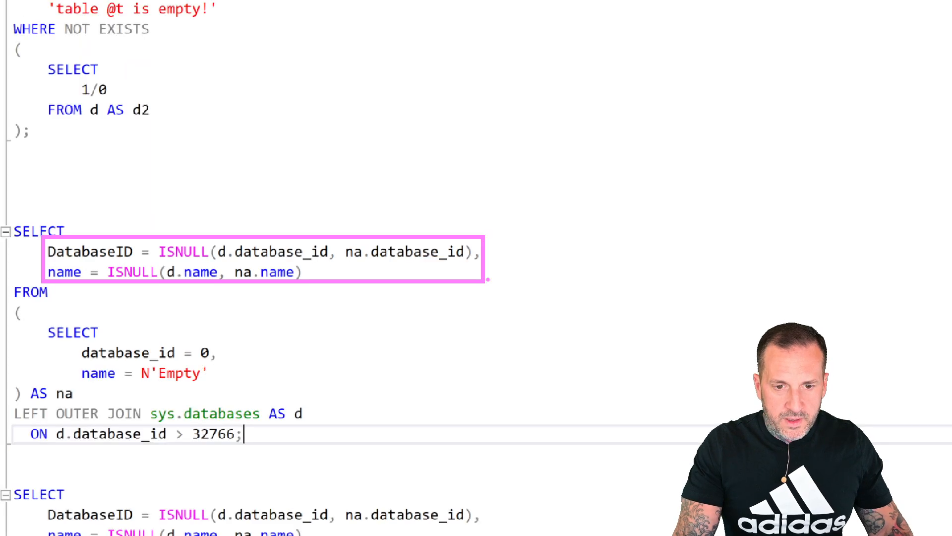
left_click(142, 45)
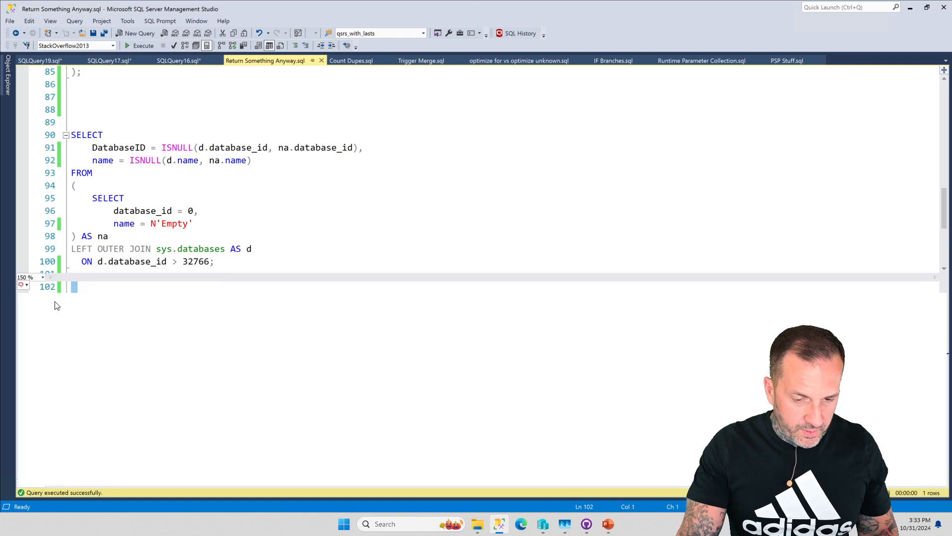
Step: Execute the second ISNULL/LEFT OUTER JOIN query joining on database_id > 1, returning 8 rows
left_click(143, 44)
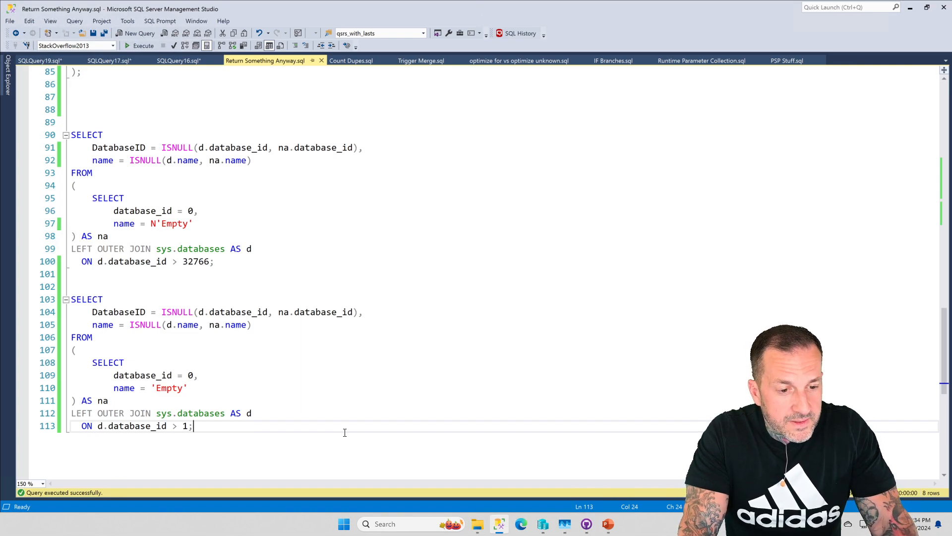
mouse_move(567, 453)
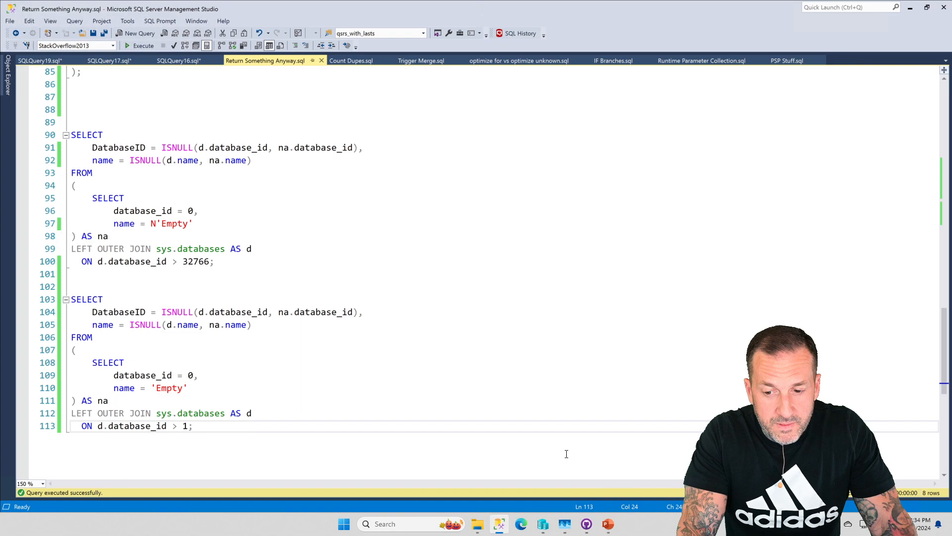
mouse_move(442, 363)
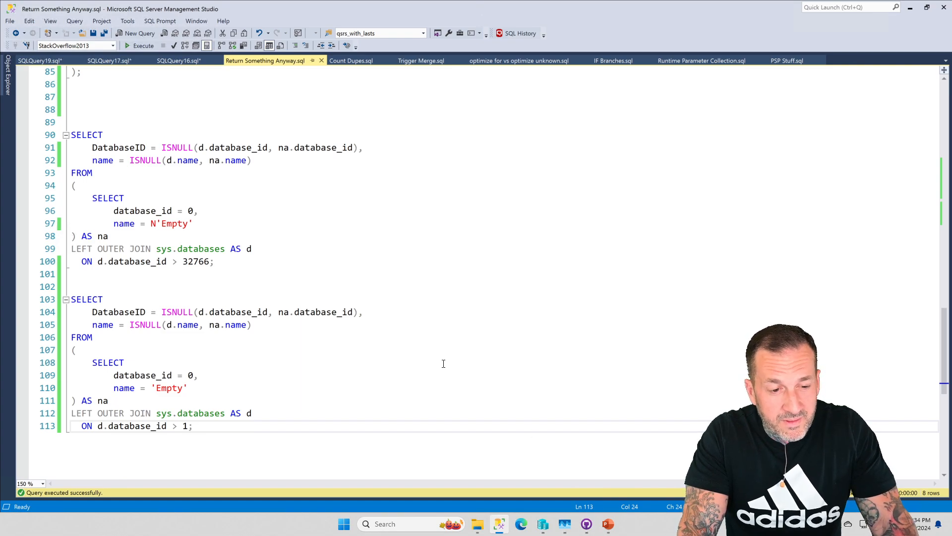